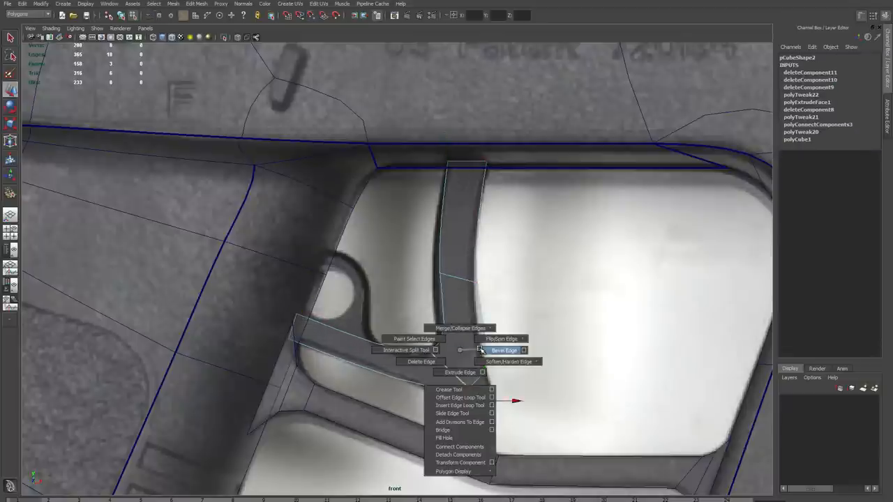
Bevel the trigger's corner edges and drag the lower arm's end into a hook tracing the reference.
{"action": "left_click", "coordinate": [504, 350]}
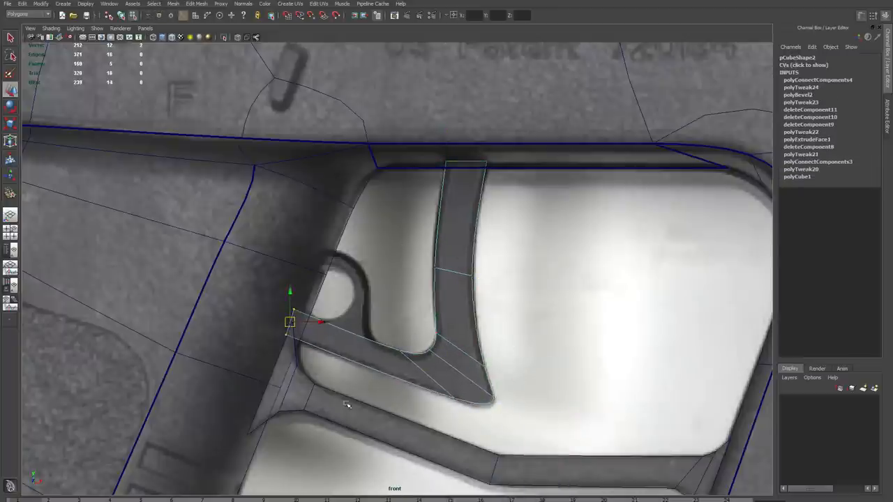
{"action": "left_click_drag", "start_coordinate": [290, 321], "coordinate": [334, 341]}
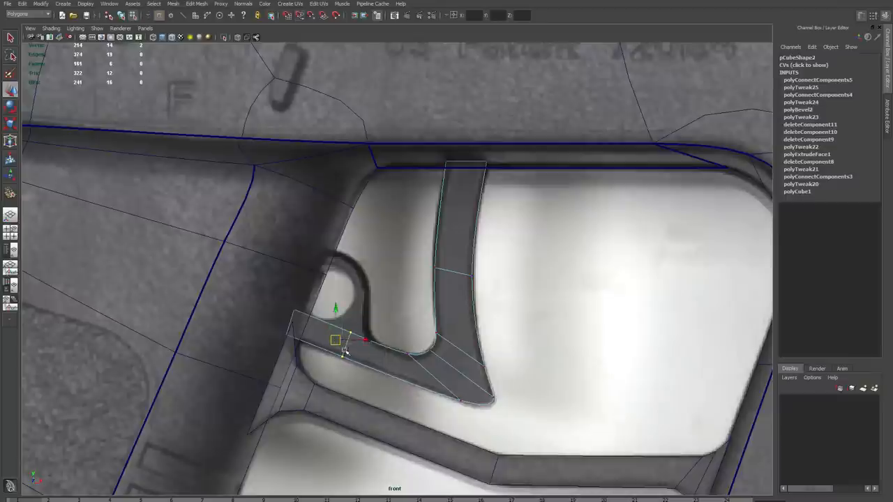
{"action": "right_click", "coordinate": [342, 352]}
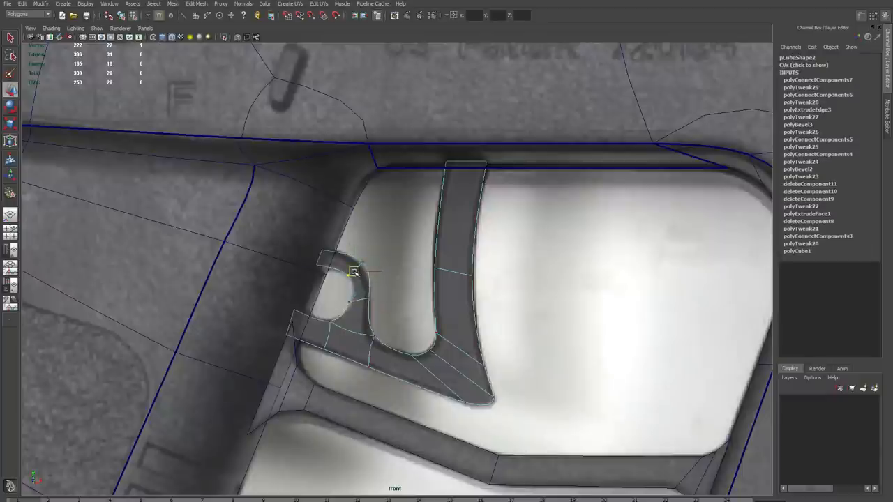
{"action": "left_click_drag", "start_coordinate": [354, 273], "coordinate": [366, 342]}
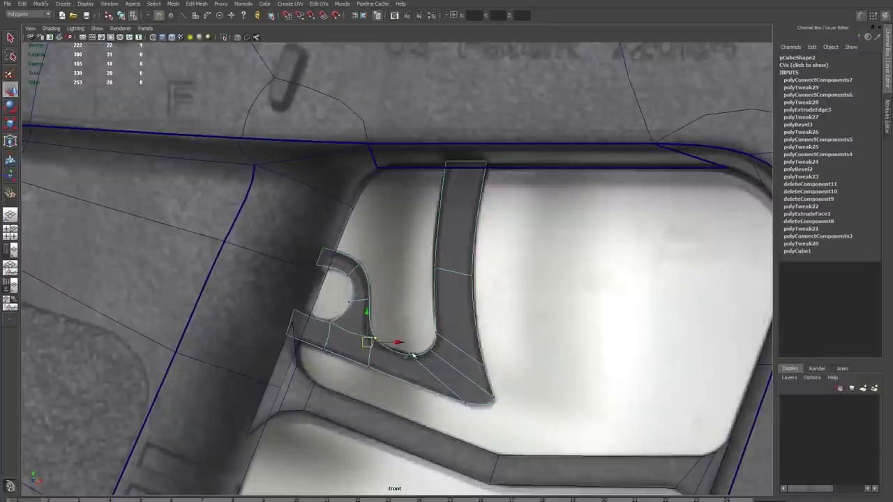
{"action": "key", "text": "space"}
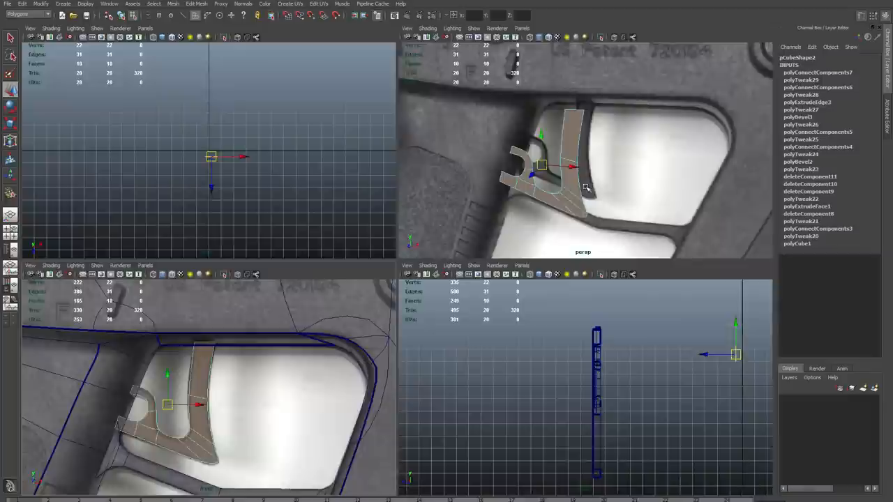
In the enlarged perspective view, bevel the trigger's outer edges and merge the two border edges.
{"action": "key", "text": "space"}
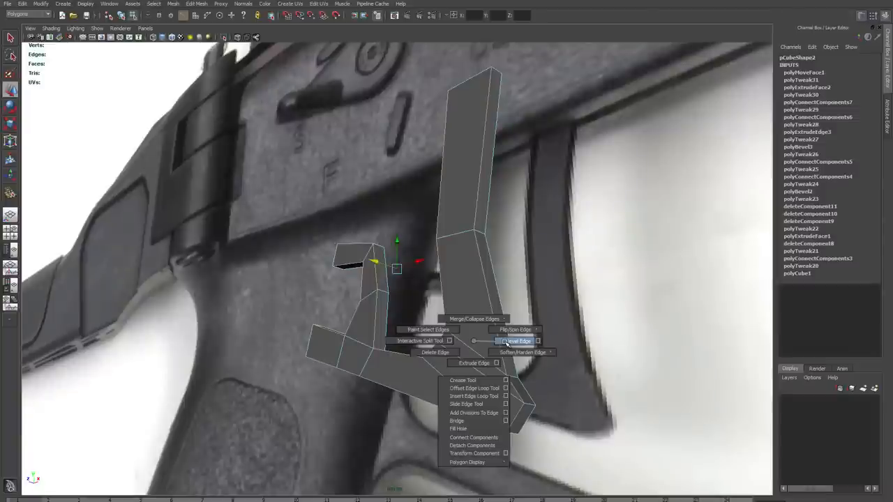
{"action": "left_click", "coordinate": [516, 341]}
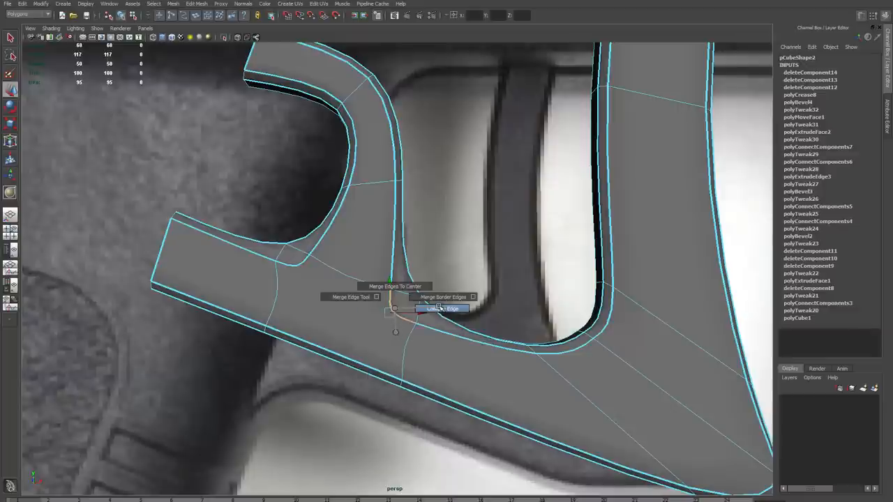
{"action": "left_click", "coordinate": [442, 309]}
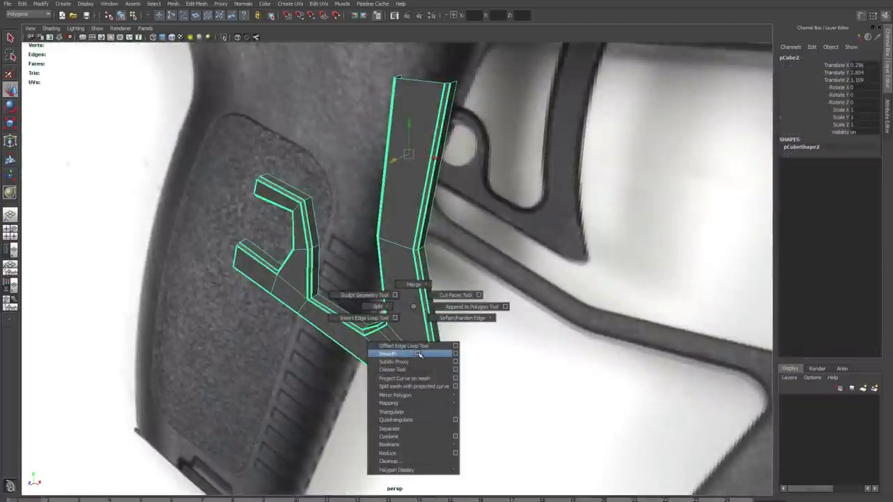
Apply Smooth to the trigger mesh with Keep Border on, then bring up edge options for the loops.
{"action": "left_click", "coordinate": [387, 354]}
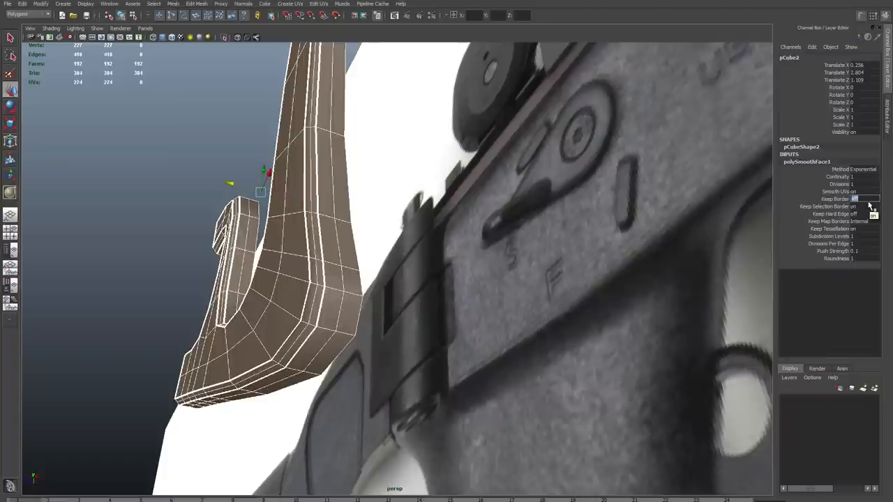
{"action": "mouse_move", "coordinate": [432, 288]}
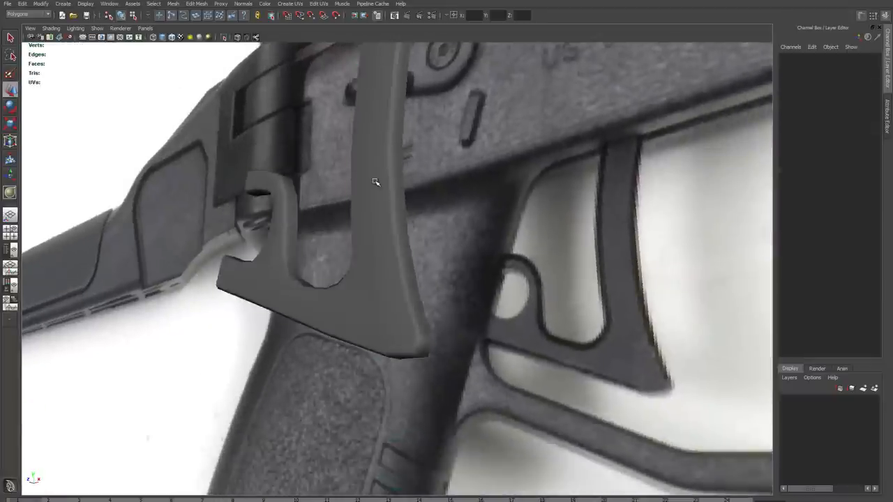
{"action": "right_click", "coordinate": [366, 182]}
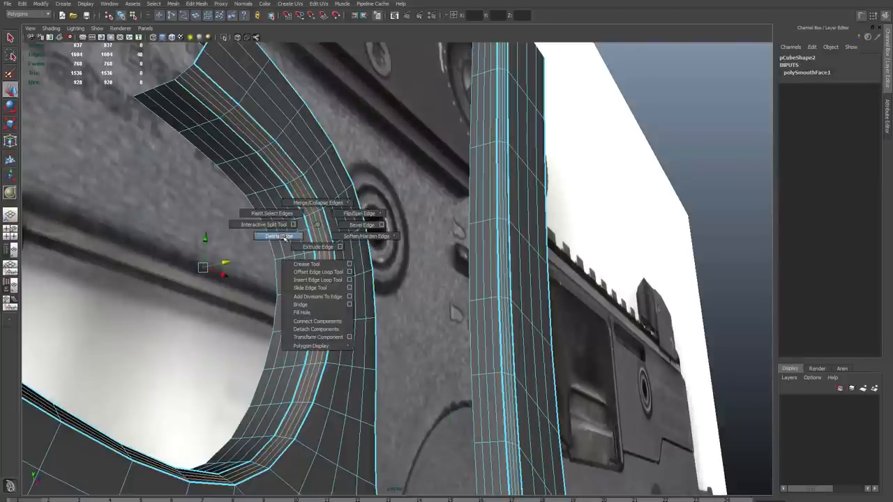
{"action": "left_click", "coordinate": [274, 236]}
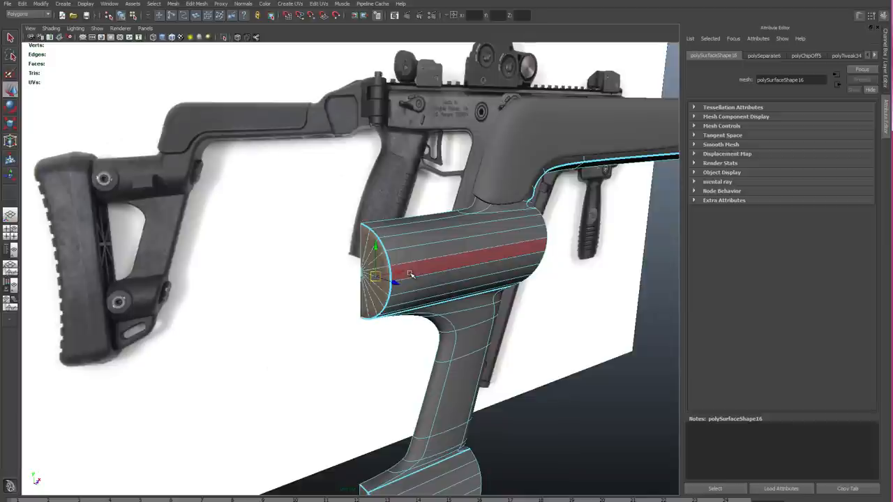
Extrude the stock pad's face strip and pull its top corner to match the reference curve.
{"action": "right_click", "coordinate": [410, 273]}
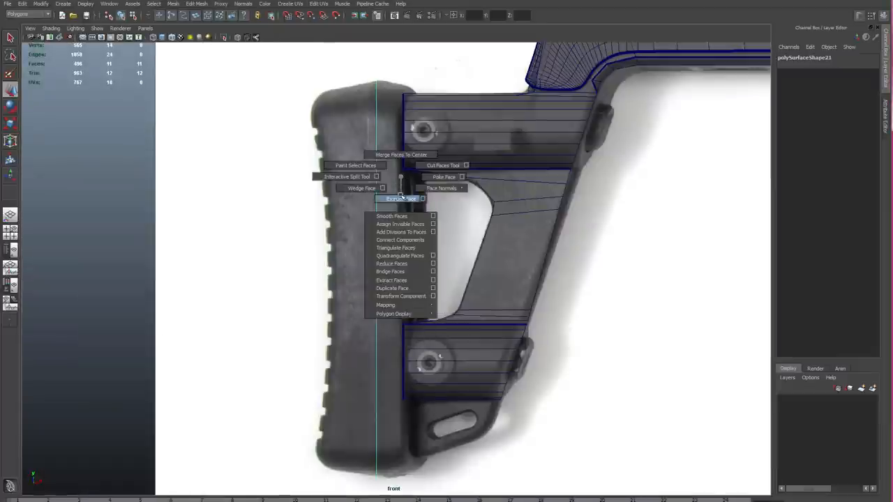
{"action": "left_click", "coordinate": [401, 199]}
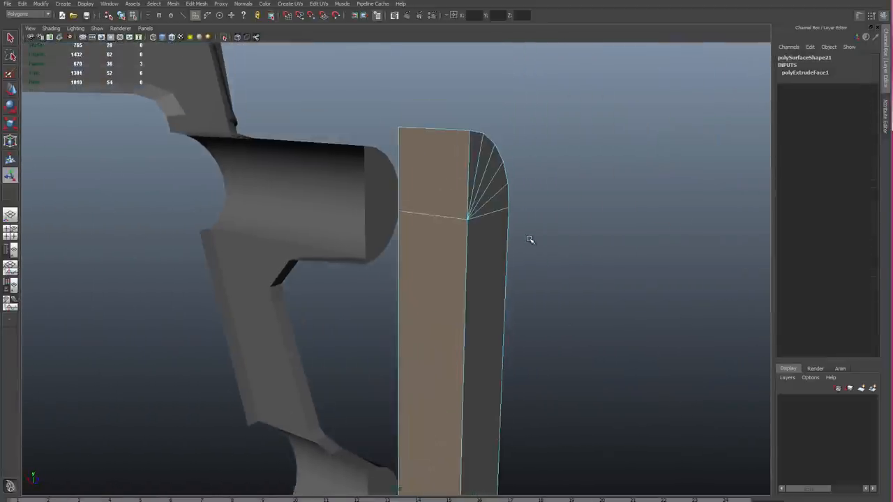
{"action": "left_click_drag", "start_coordinate": [530, 240], "coordinate": [425, 172]}
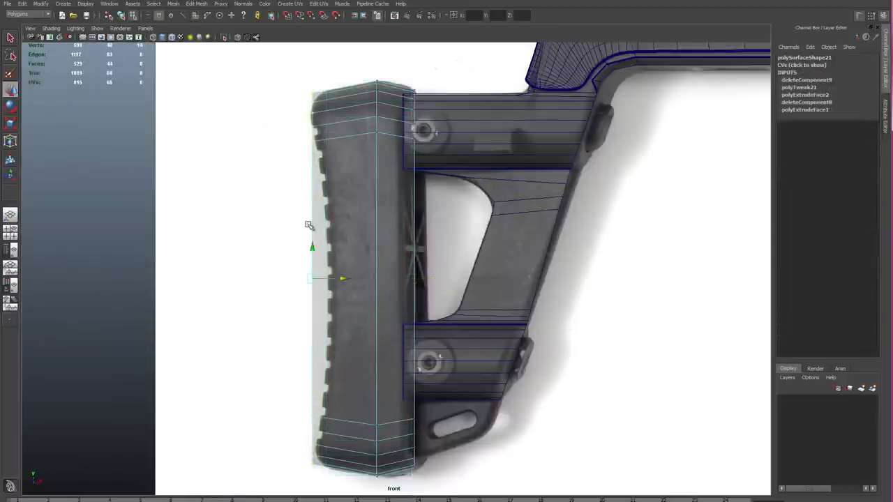
{"action": "right_click", "coordinate": [312, 216]}
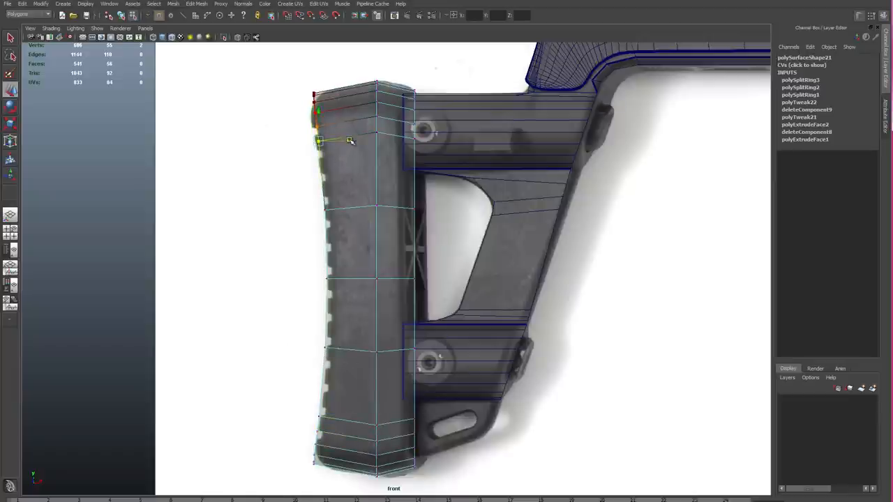
{"action": "left_click_drag", "start_coordinate": [318, 143], "coordinate": [349, 147]}
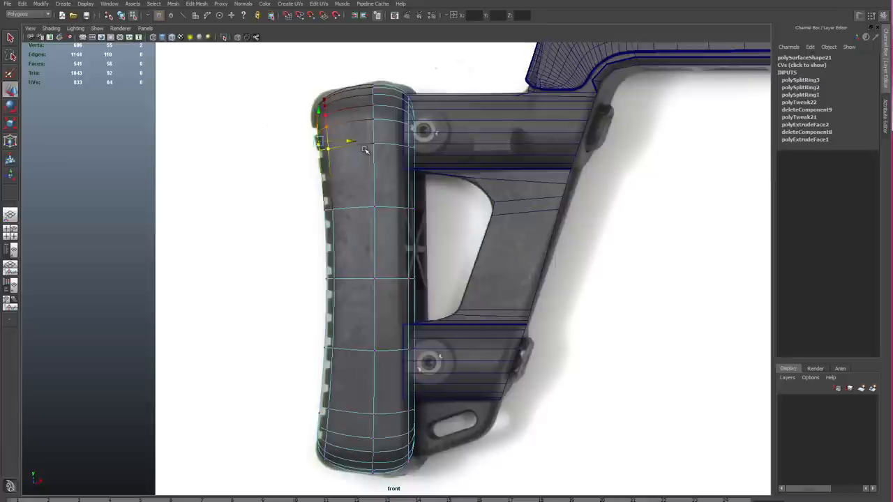
{"action": "mouse_move", "coordinate": [352, 380]}
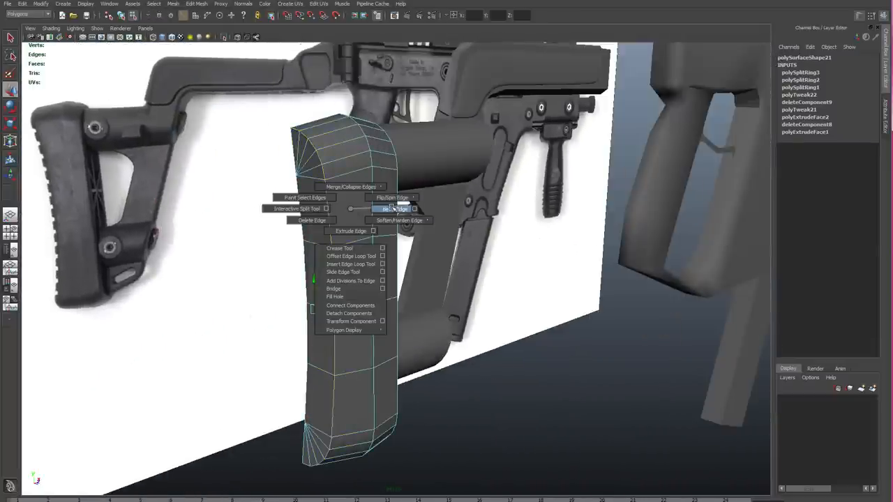
Bevel the pad's border edges, smooth it, and adjust the polySmoothFace settings.
{"action": "left_click", "coordinate": [393, 209]}
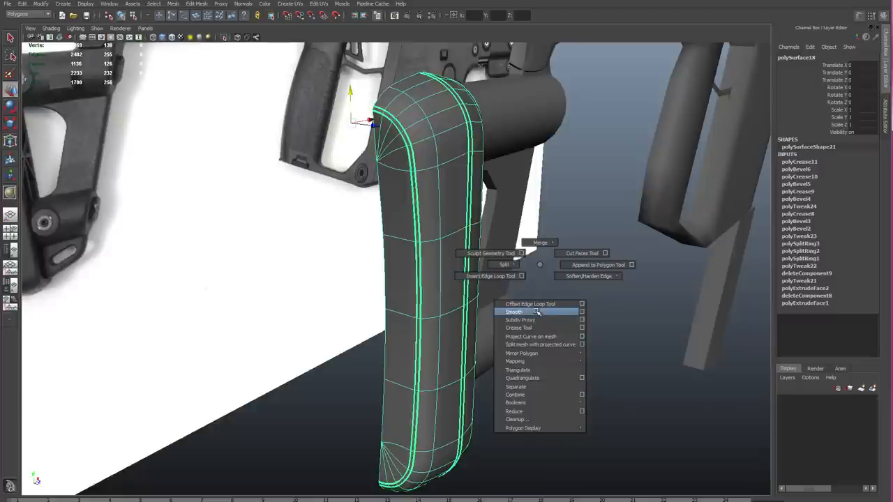
{"action": "left_click", "coordinate": [514, 311]}
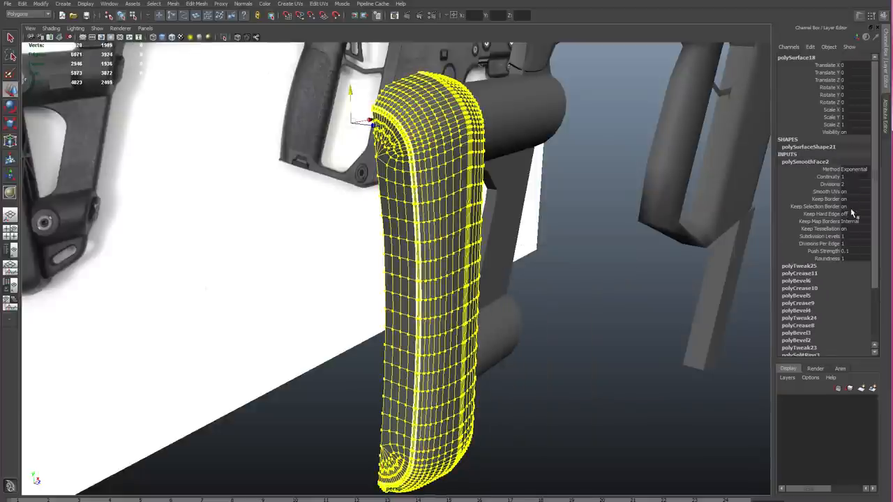
{"action": "left_click", "coordinate": [571, 286]}
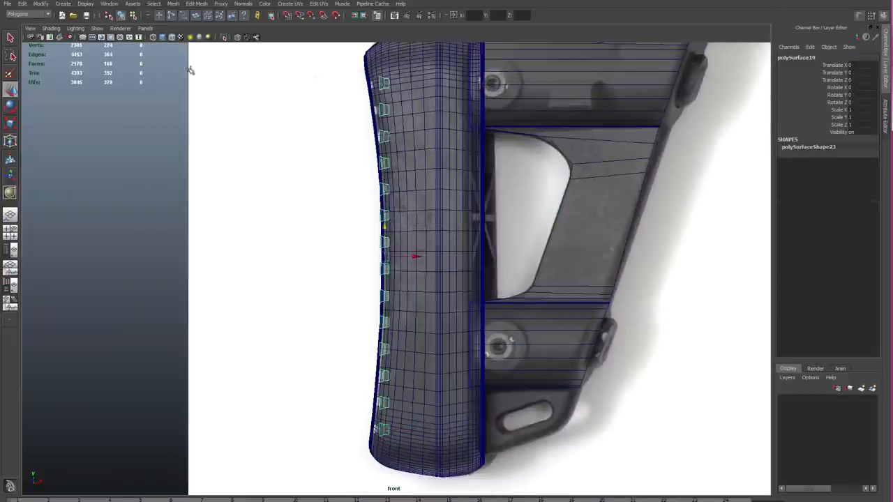
Add a Nonlinear Bend deformer to the groove blocks and adjust its curvature to follow the pad.
{"action": "left_click", "coordinate": [27, 14]}
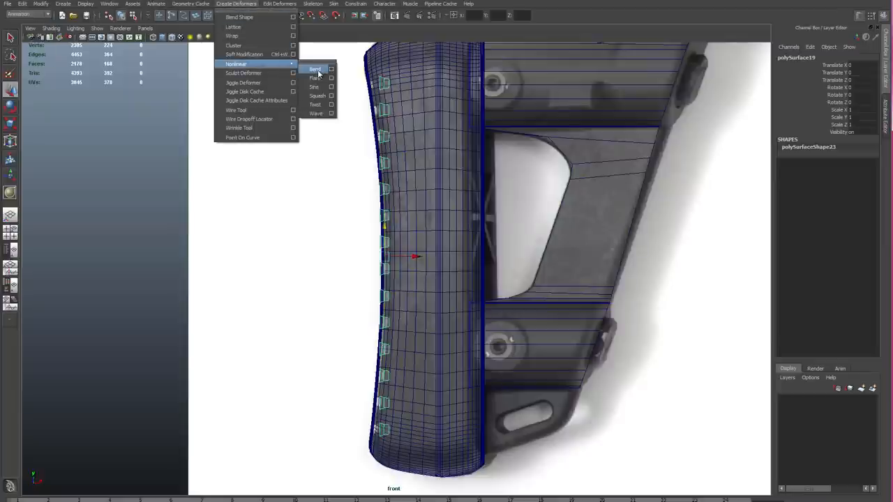
{"action": "left_click", "coordinate": [315, 68]}
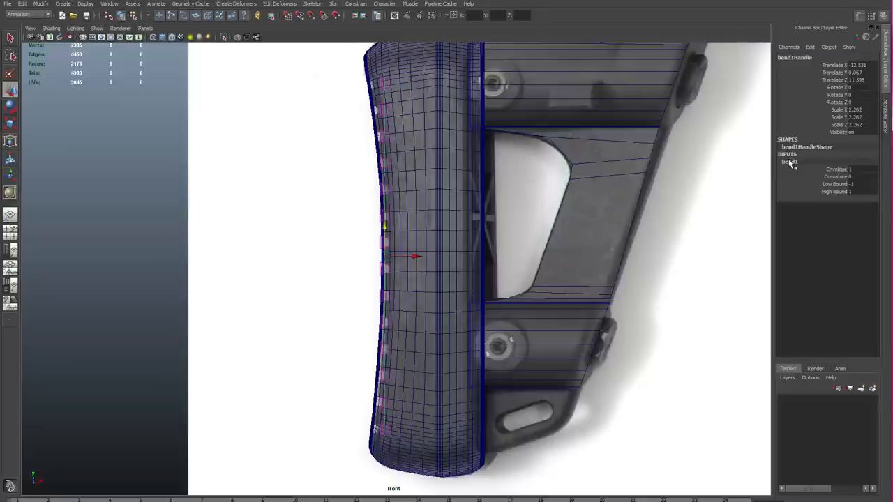
{"action": "left_click_drag", "start_coordinate": [837, 176], "coordinate": [662, 187]}
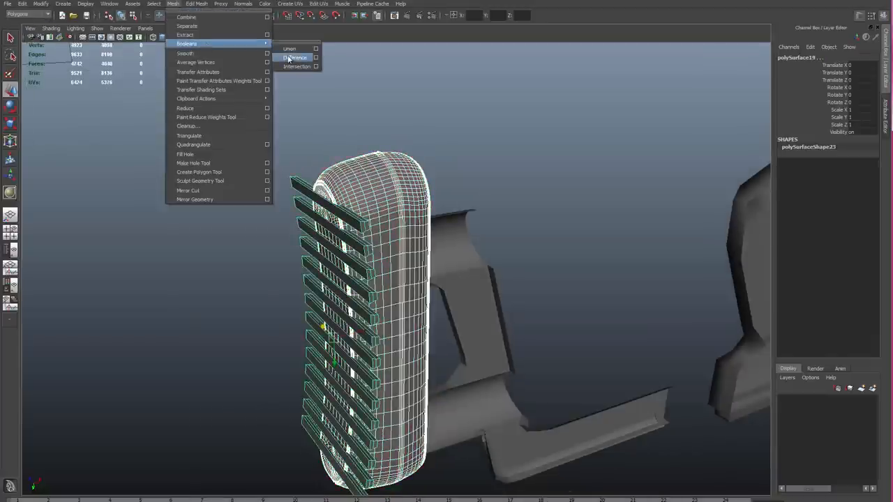
Boolean Difference the groove blocks out of the stock pad.
{"action": "left_click", "coordinate": [295, 57]}
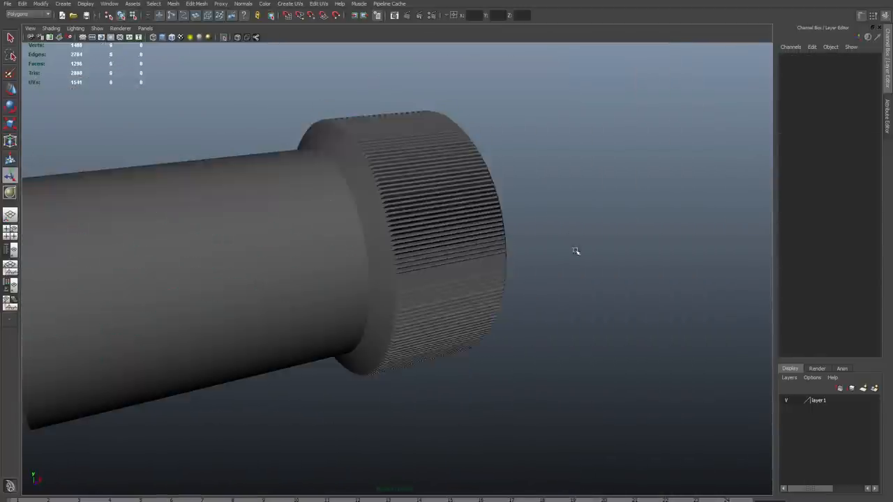
Open the marking menu on the barrel's end ring.
{"action": "right_click", "coordinate": [435, 251]}
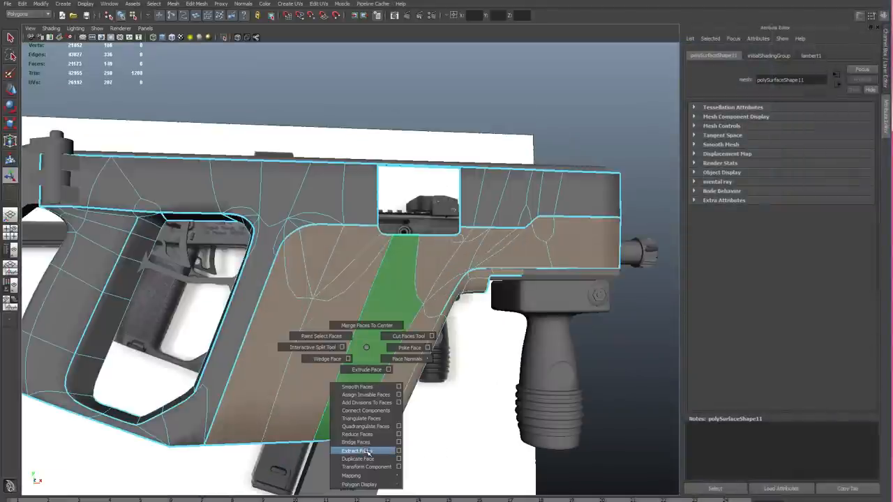
Extract the selected vertical face strip from the gun body.
{"action": "left_click", "coordinate": [357, 450]}
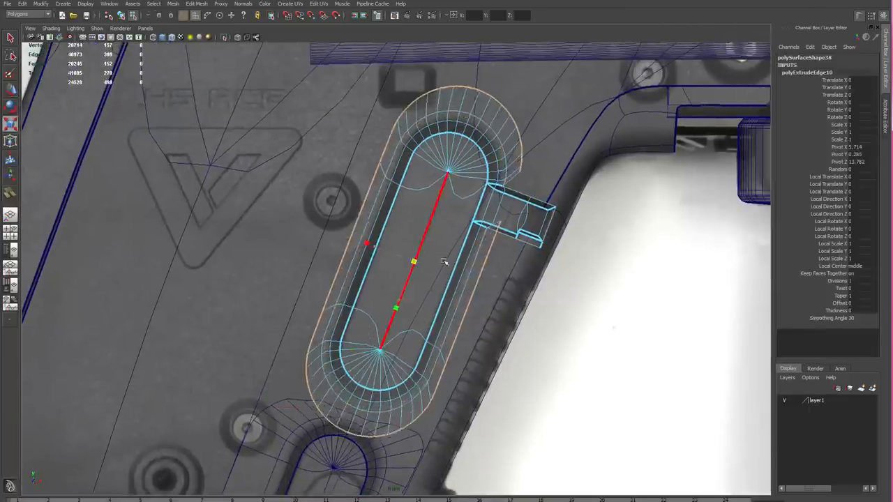
Use the marking menus on the oval slot and its recess edges to form the groove.
{"action": "right_click", "coordinate": [351, 272]}
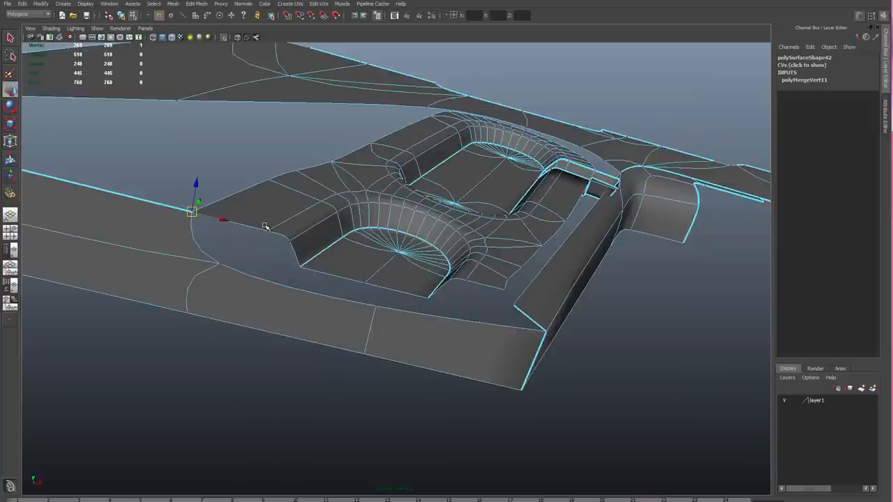
{"action": "right_click", "coordinate": [464, 300]}
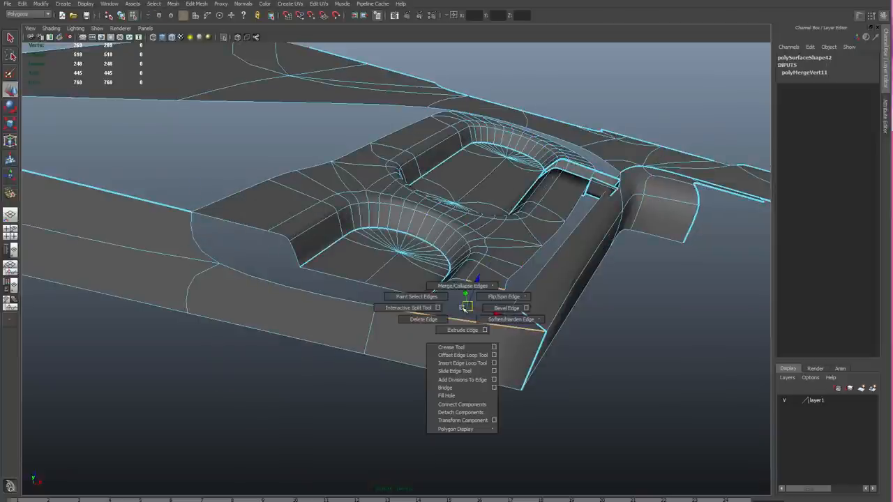